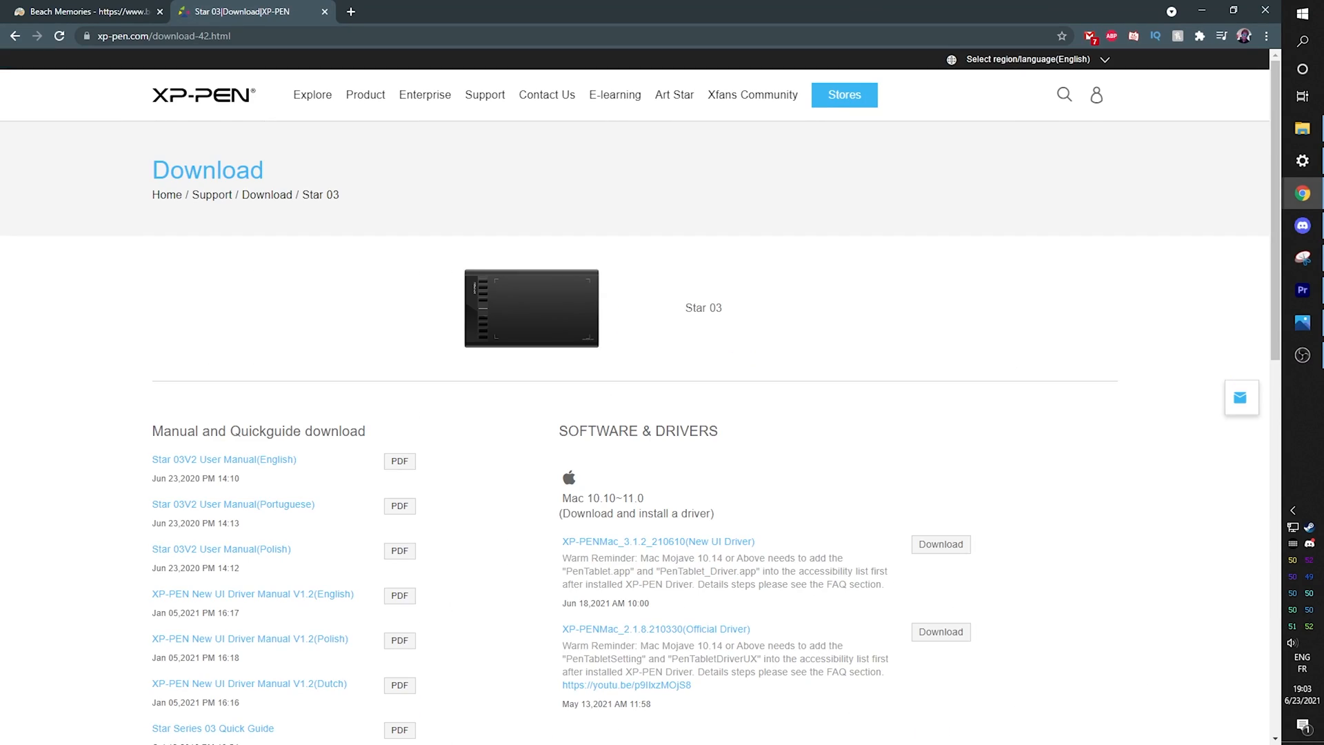
# Download XP-PENWin_3.1.4 and install it to C:\Program Files\Pentablet via Custom install.
pyautogui.scroll(-3)
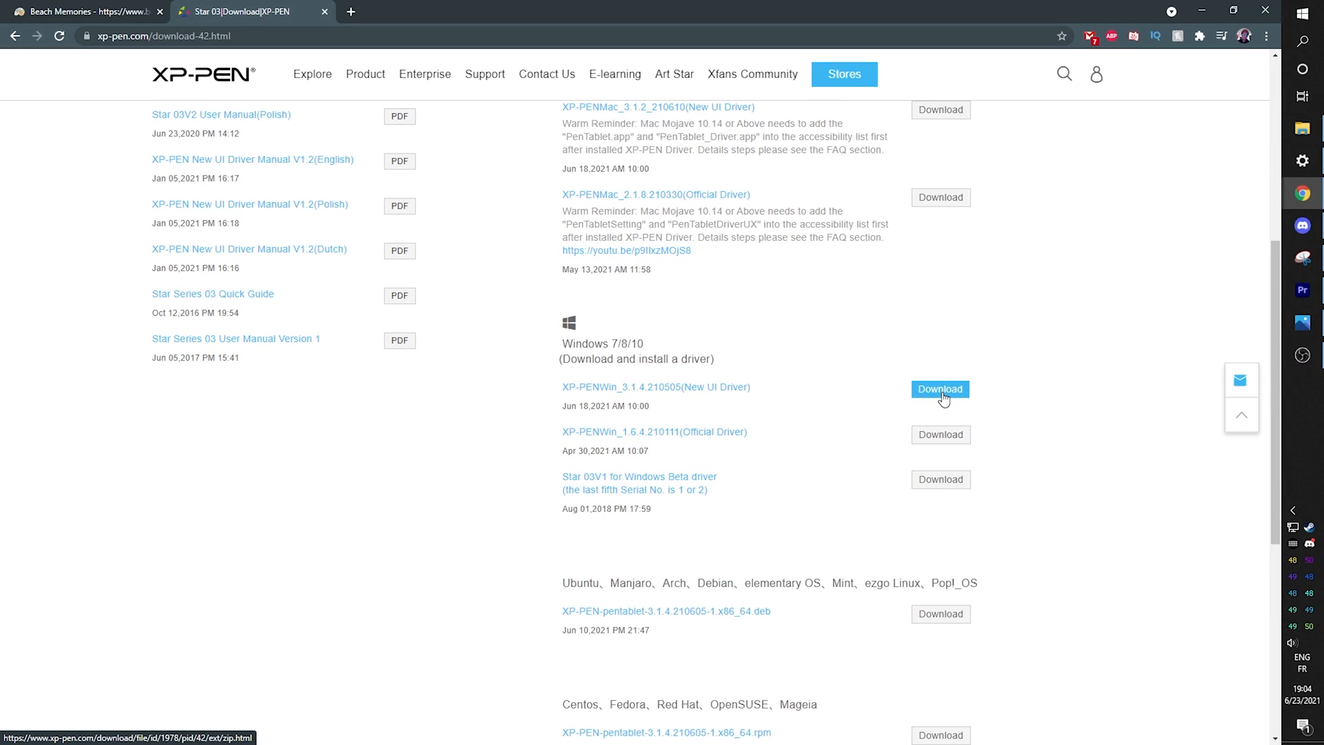
pyautogui.click(939, 389)
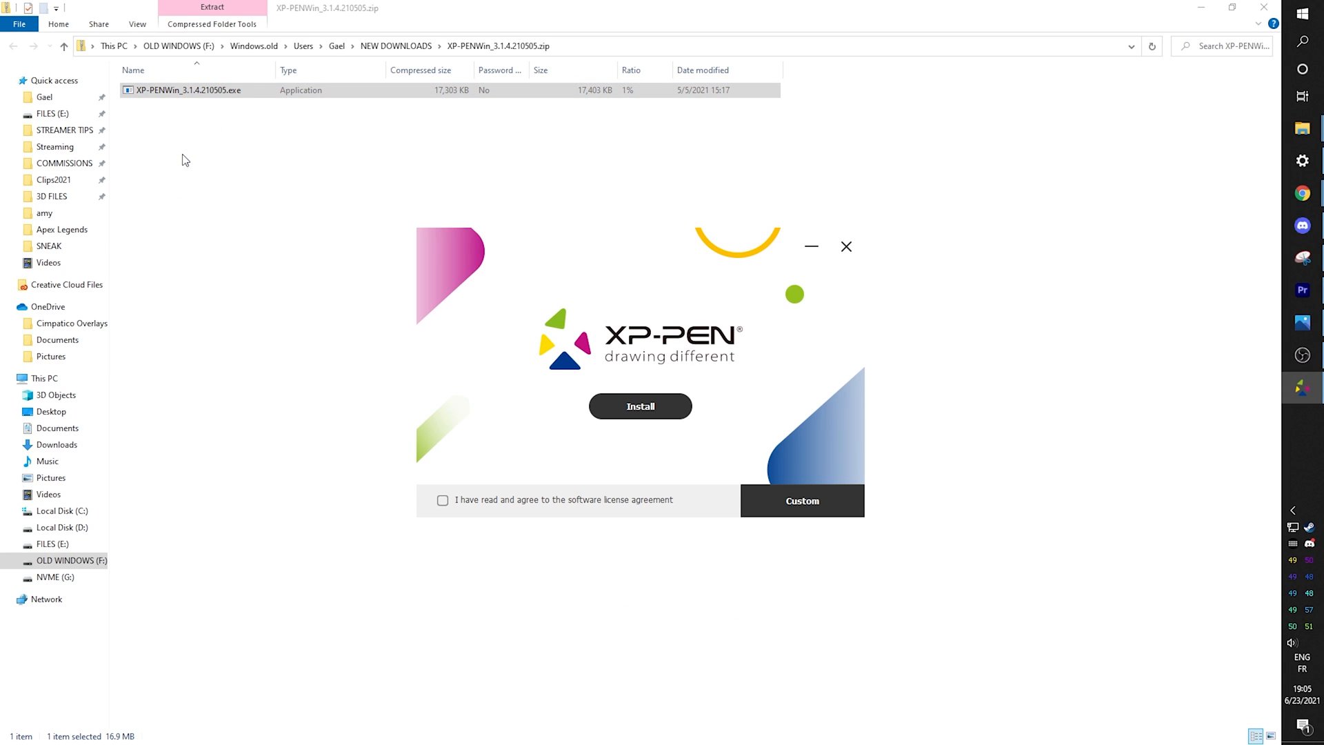
pyautogui.click(443, 499)
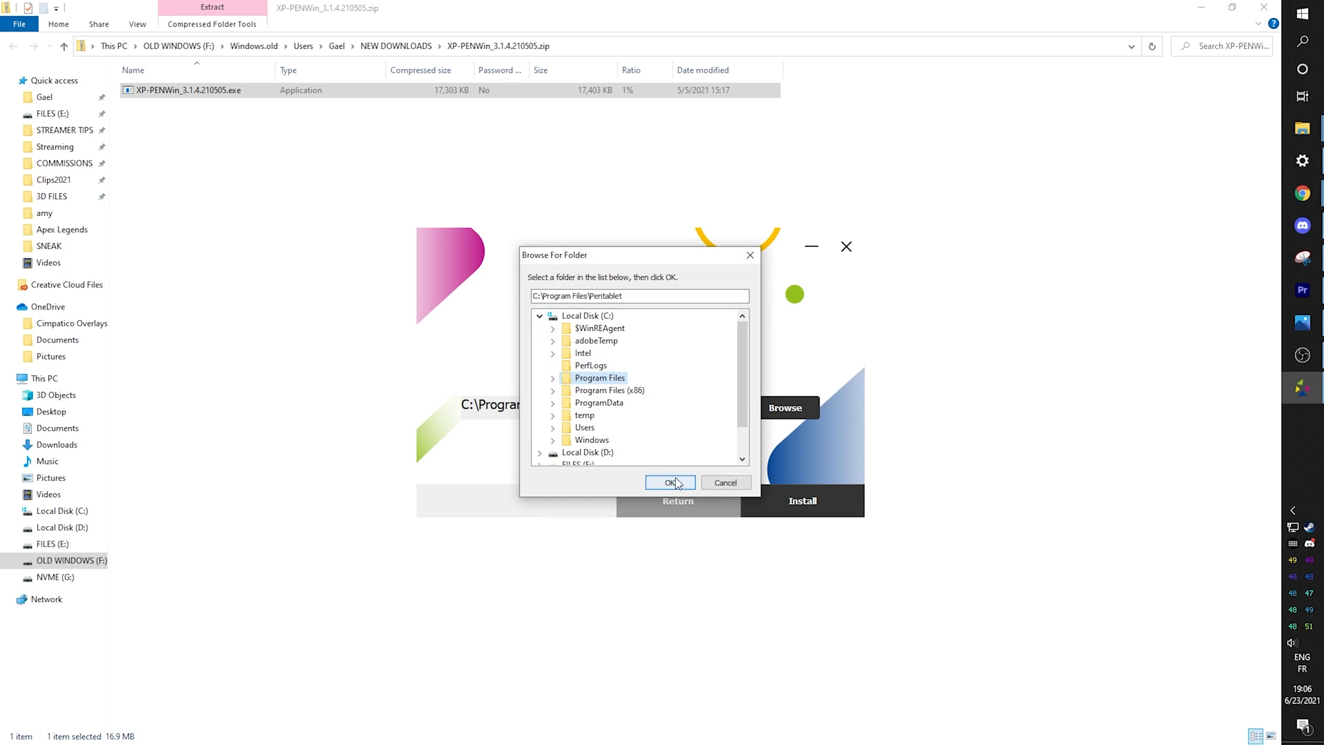
pyautogui.click(670, 483)
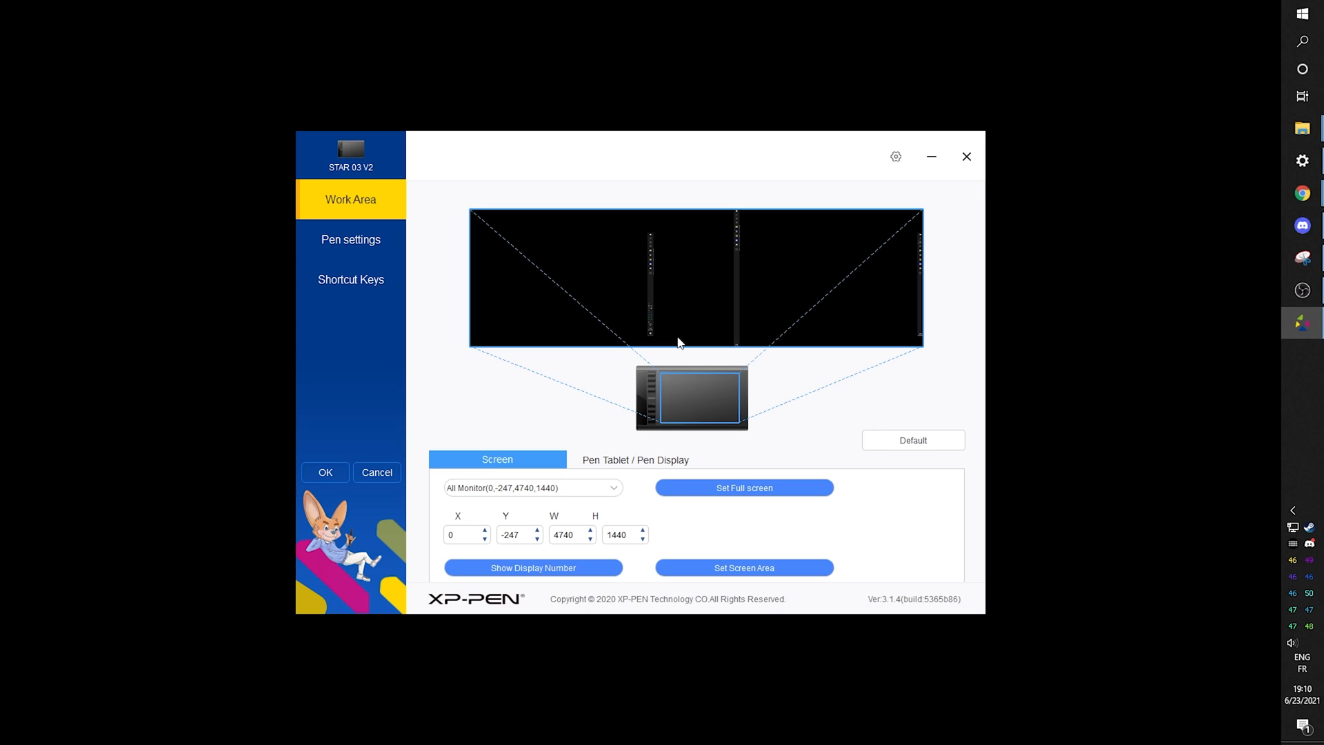
pyautogui.moveTo(669, 408)
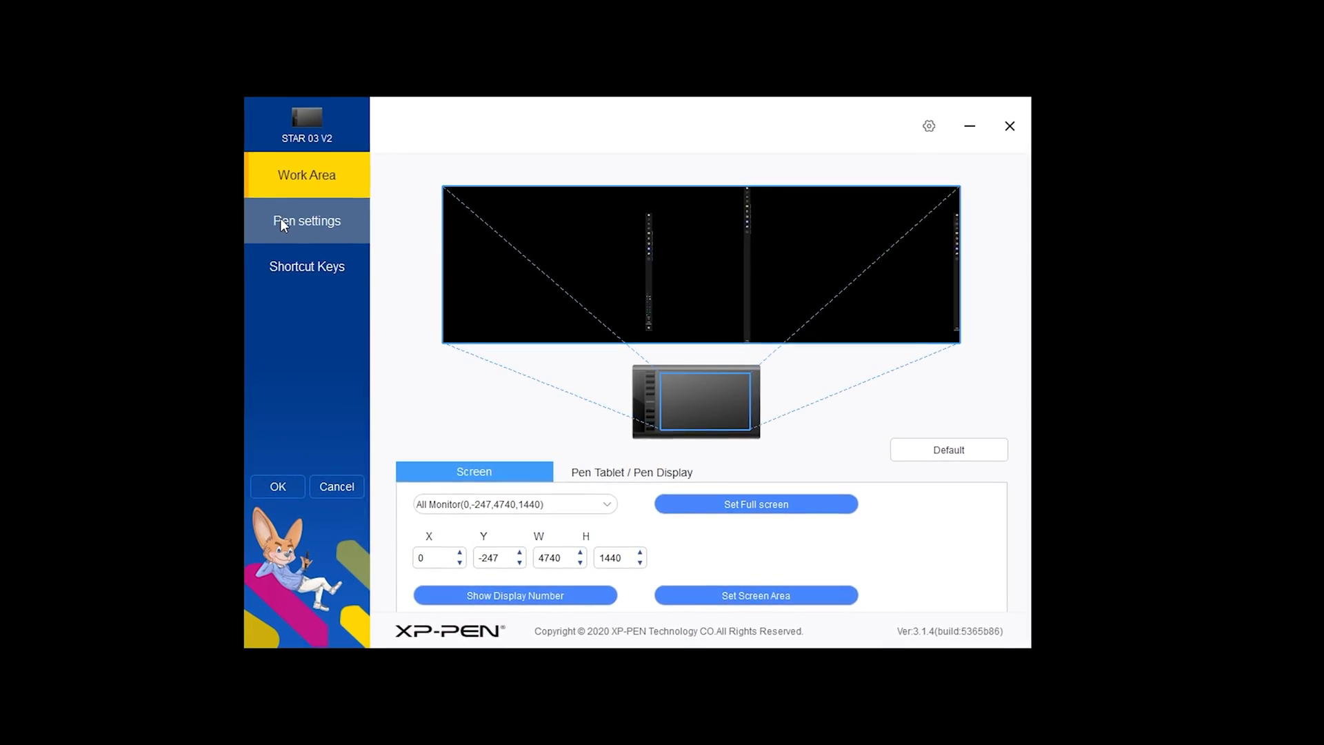
# Show the Star 03 V2 pen button mappings and pressure sensitivity options.
pyautogui.click(306, 220)
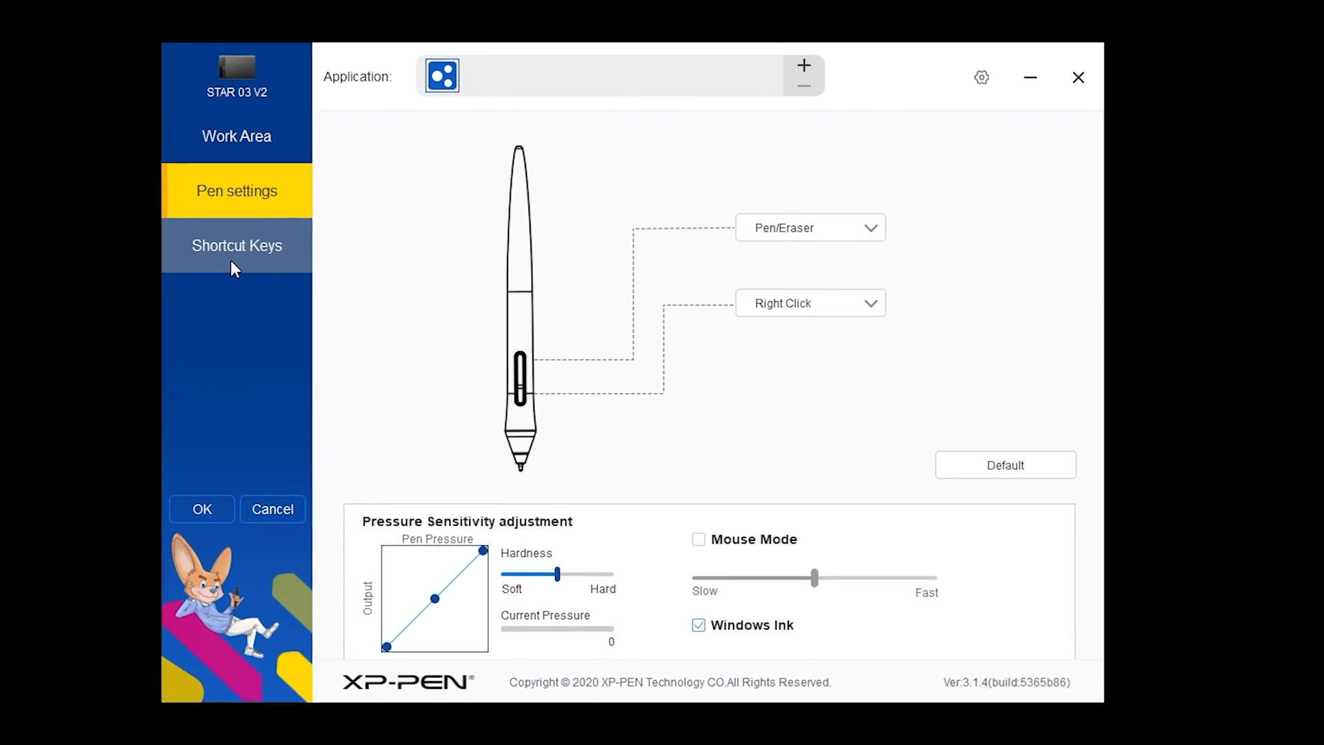
pyautogui.moveTo(232, 244)
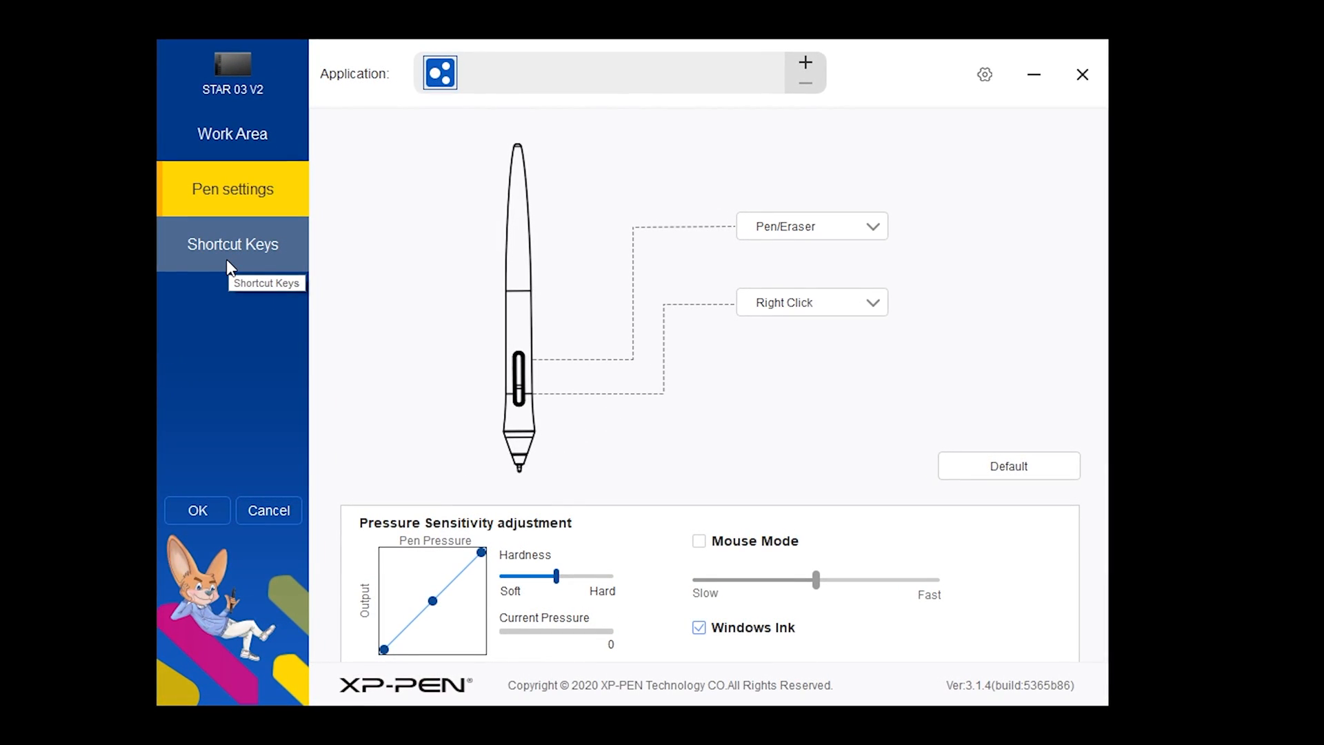
pyautogui.moveTo(517, 608)
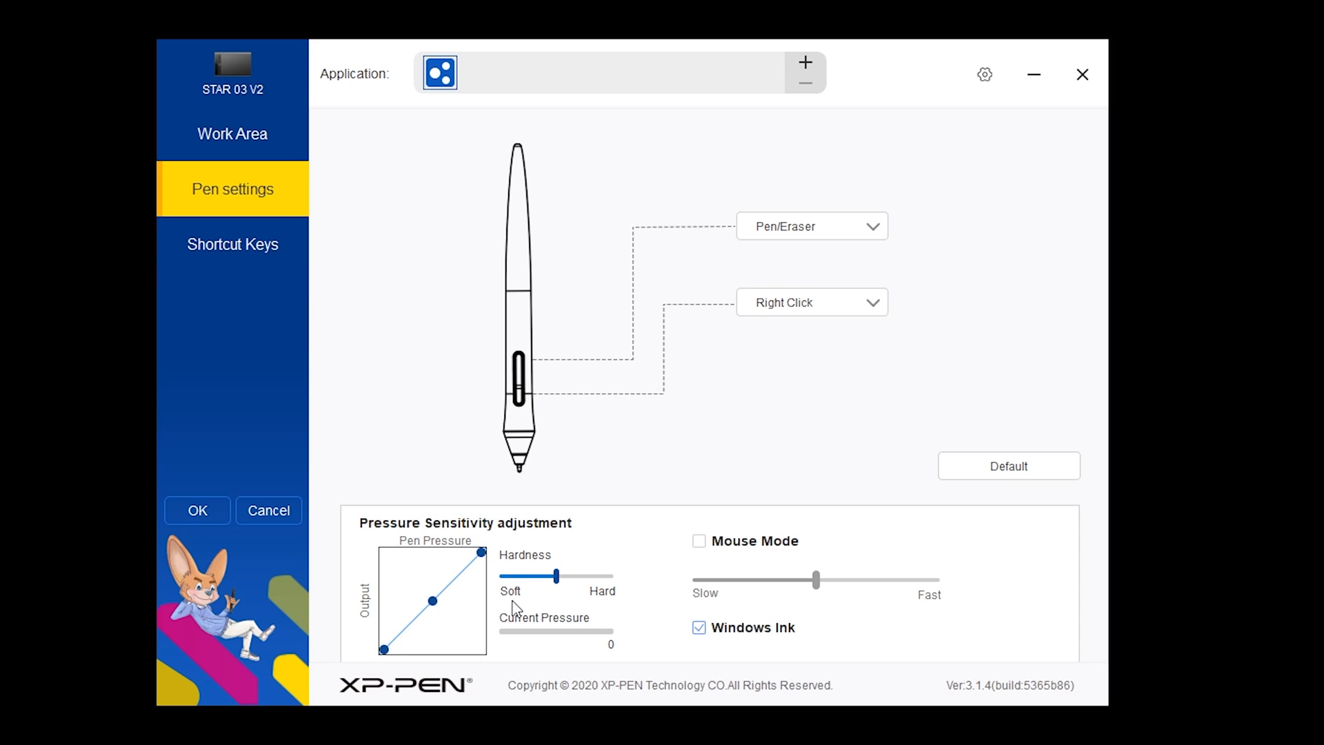
pyautogui.moveTo(232, 133)
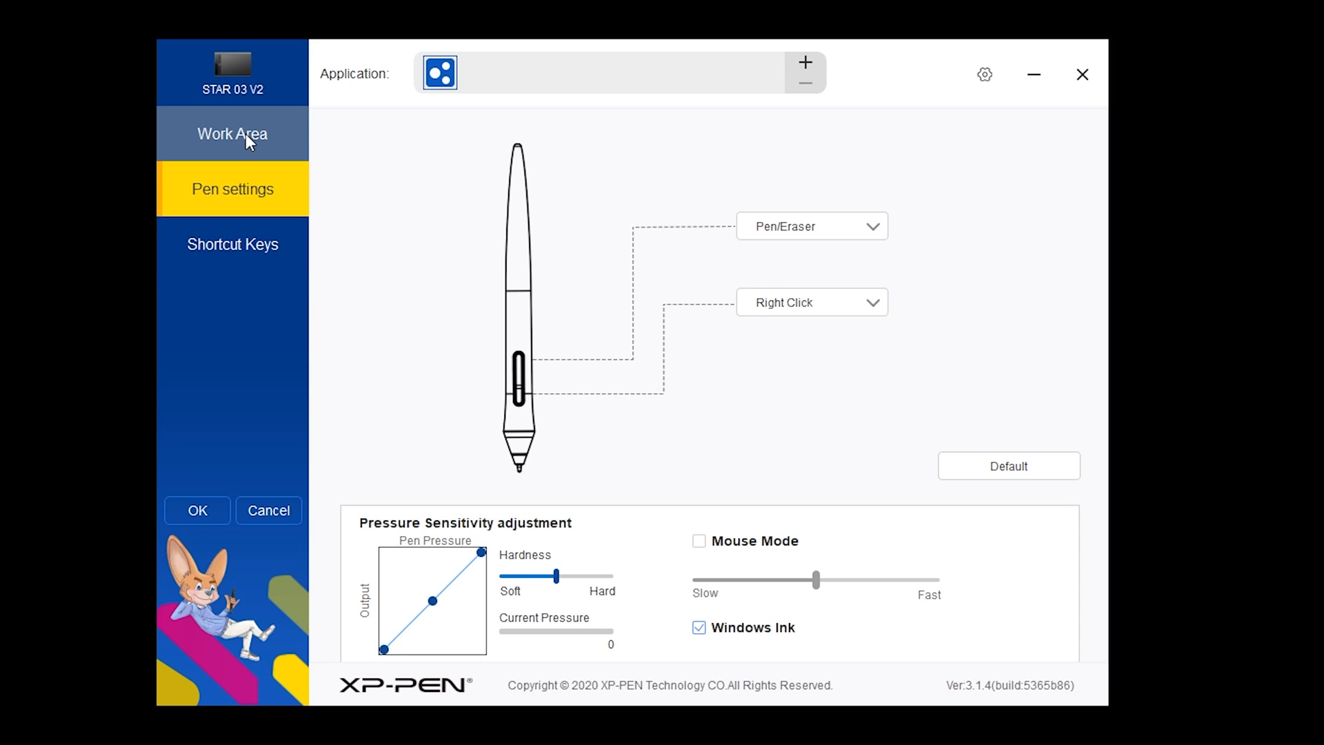
# Set tablet rotation to 180° in the Work Area's Pen Tablet / Pen Display settings.
pyautogui.click(232, 134)
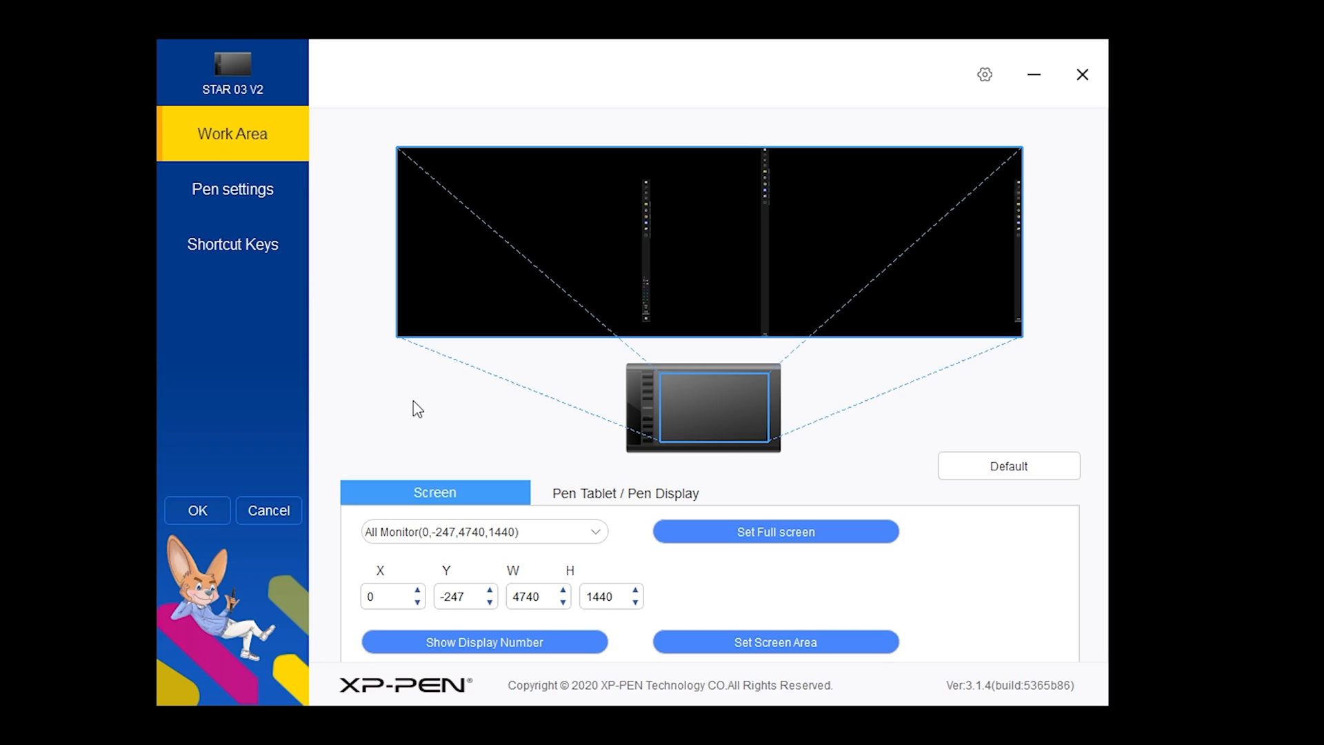
pyautogui.moveTo(455, 409)
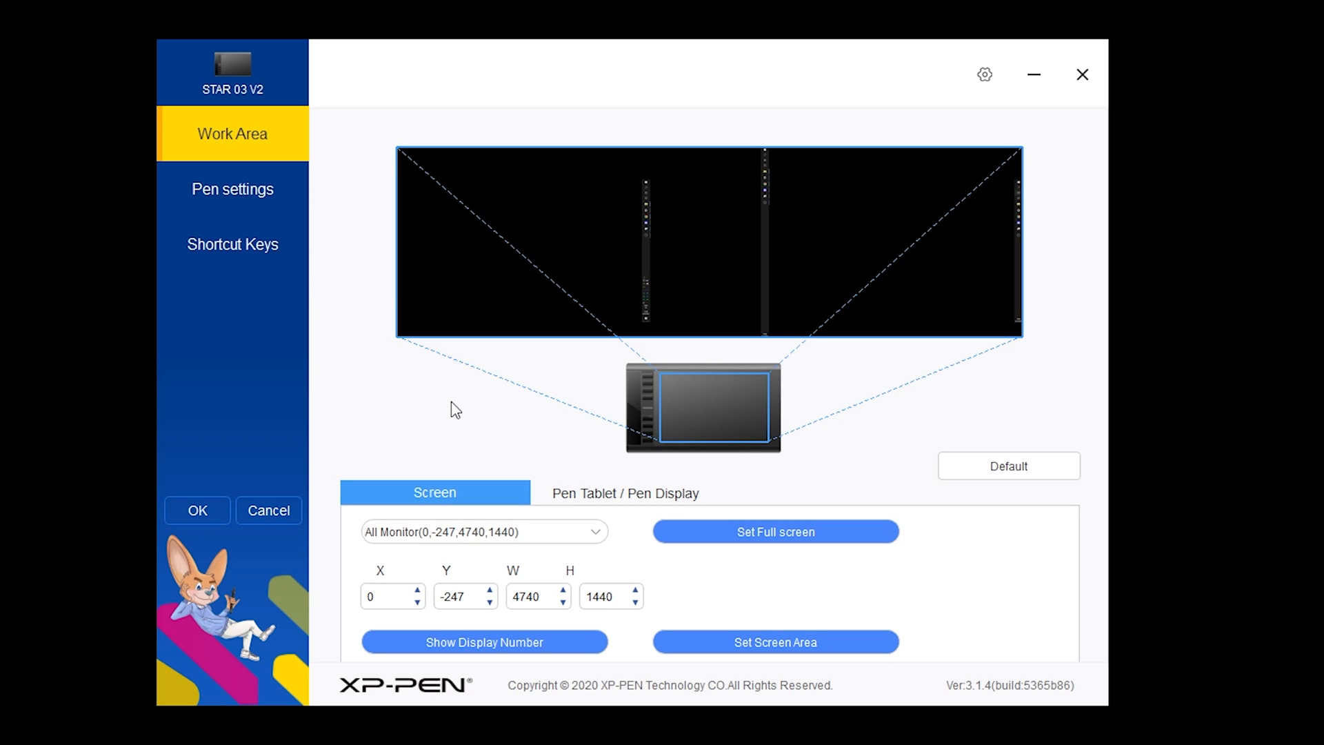
pyautogui.click(625, 493)
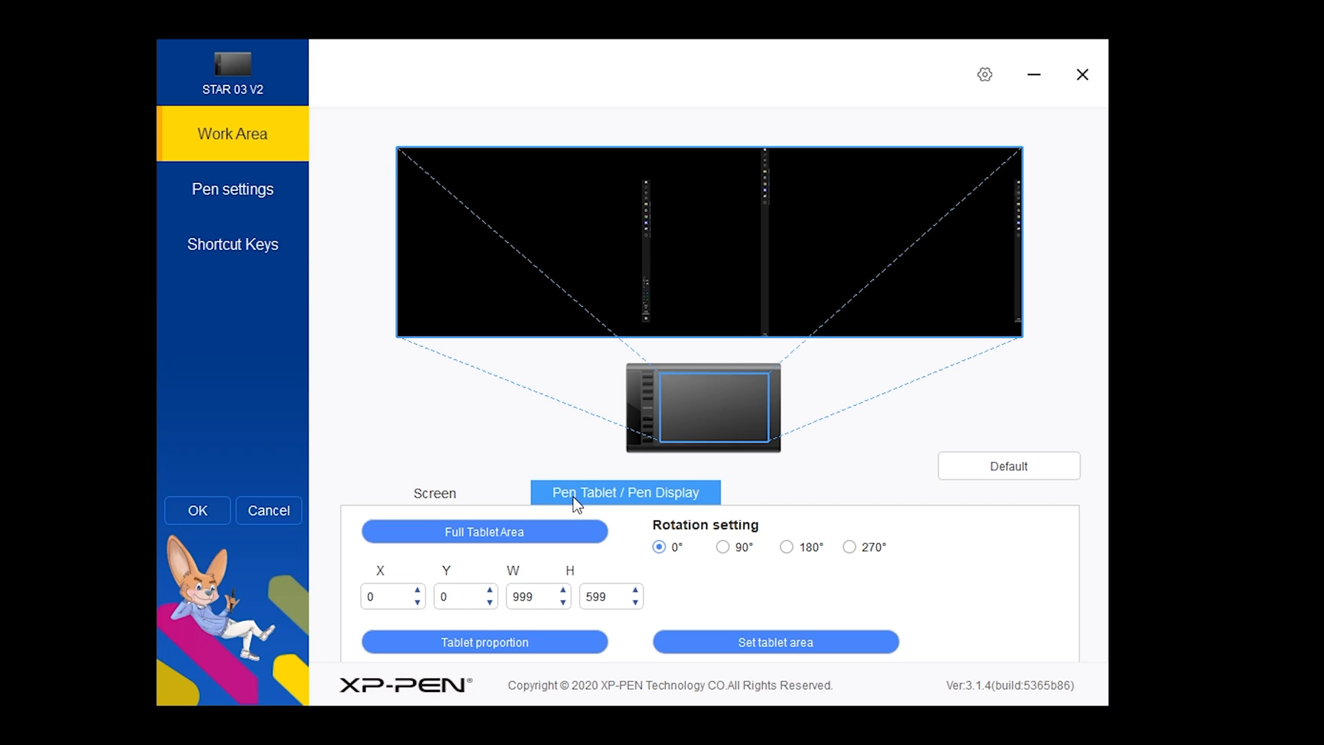
pyautogui.moveTo(719, 563)
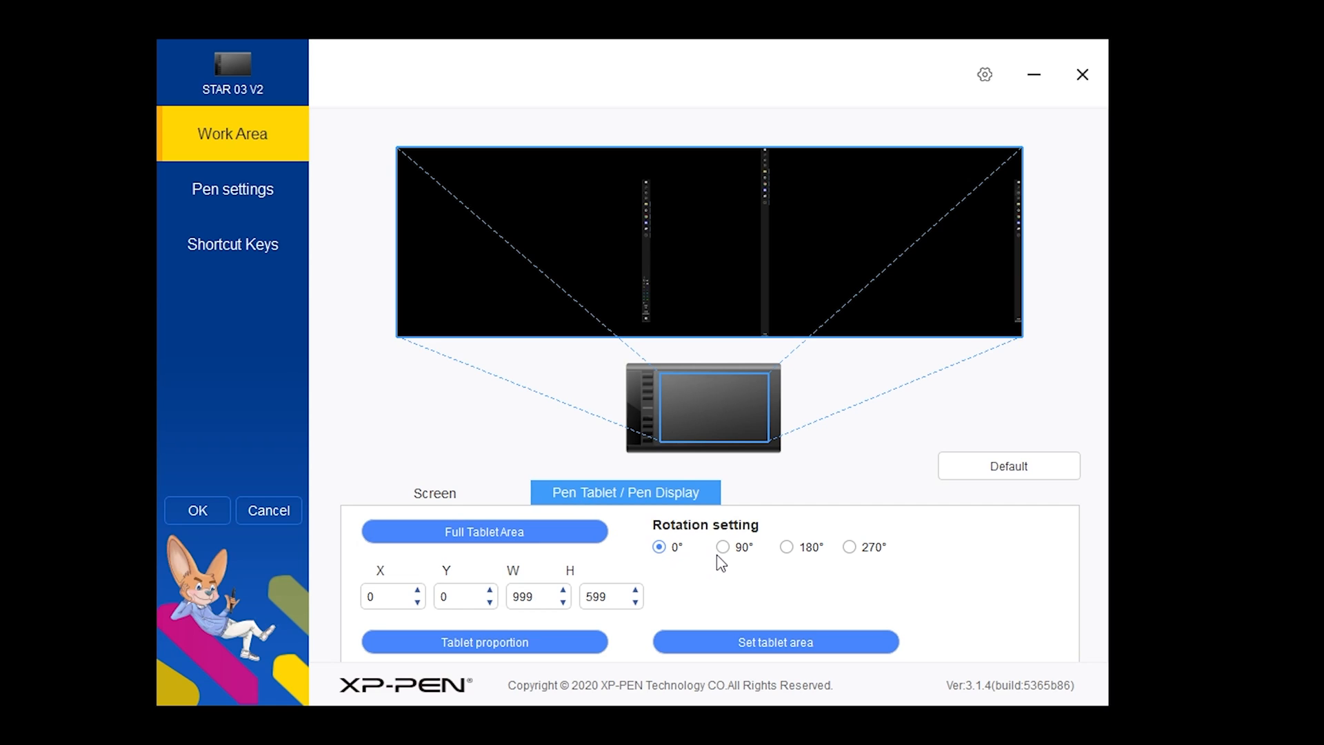
pyautogui.moveTo(775, 563)
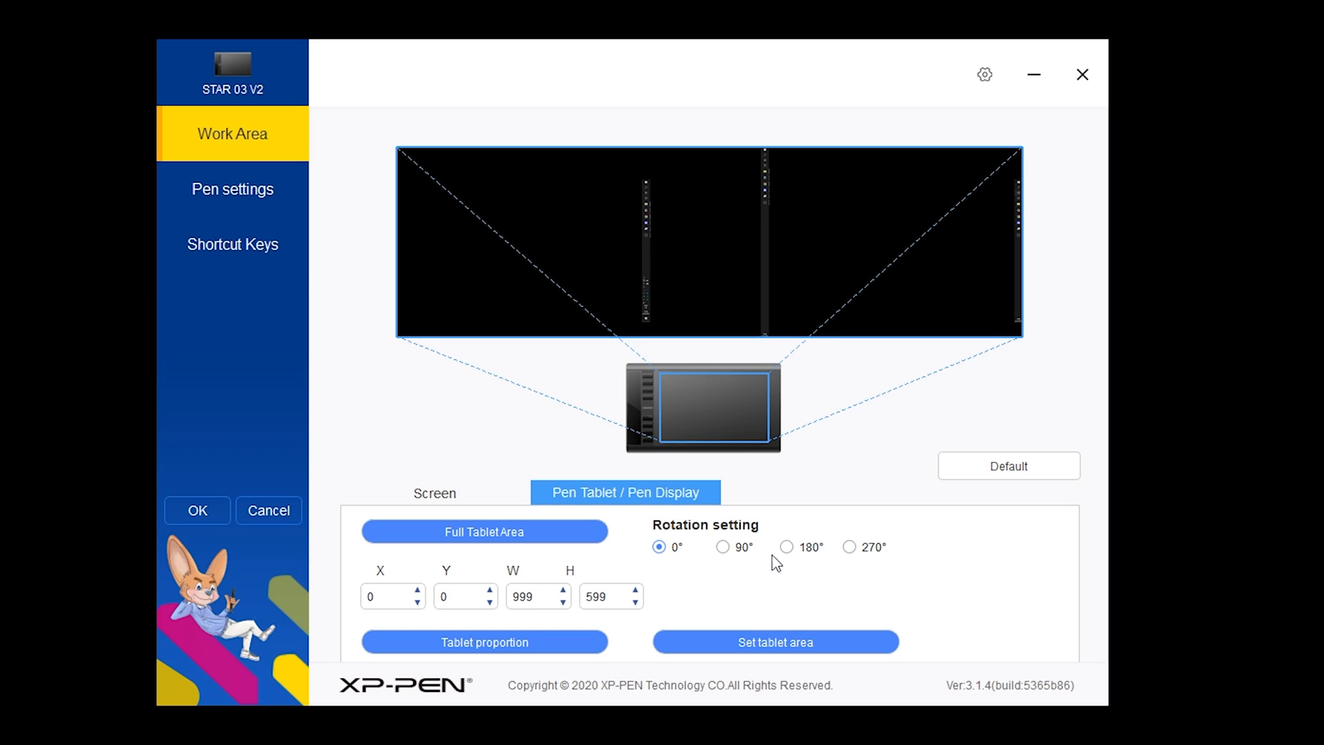
pyautogui.click(786, 546)
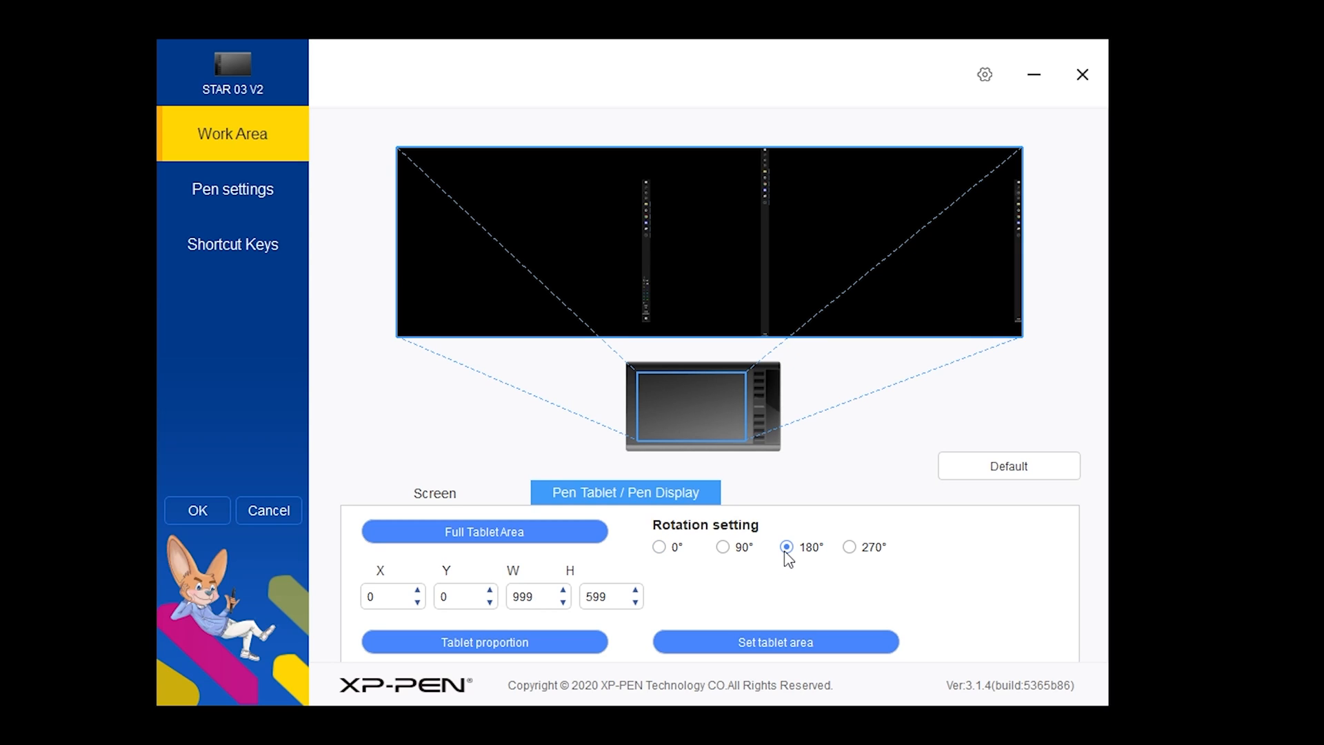
pyautogui.moveTo(783, 557)
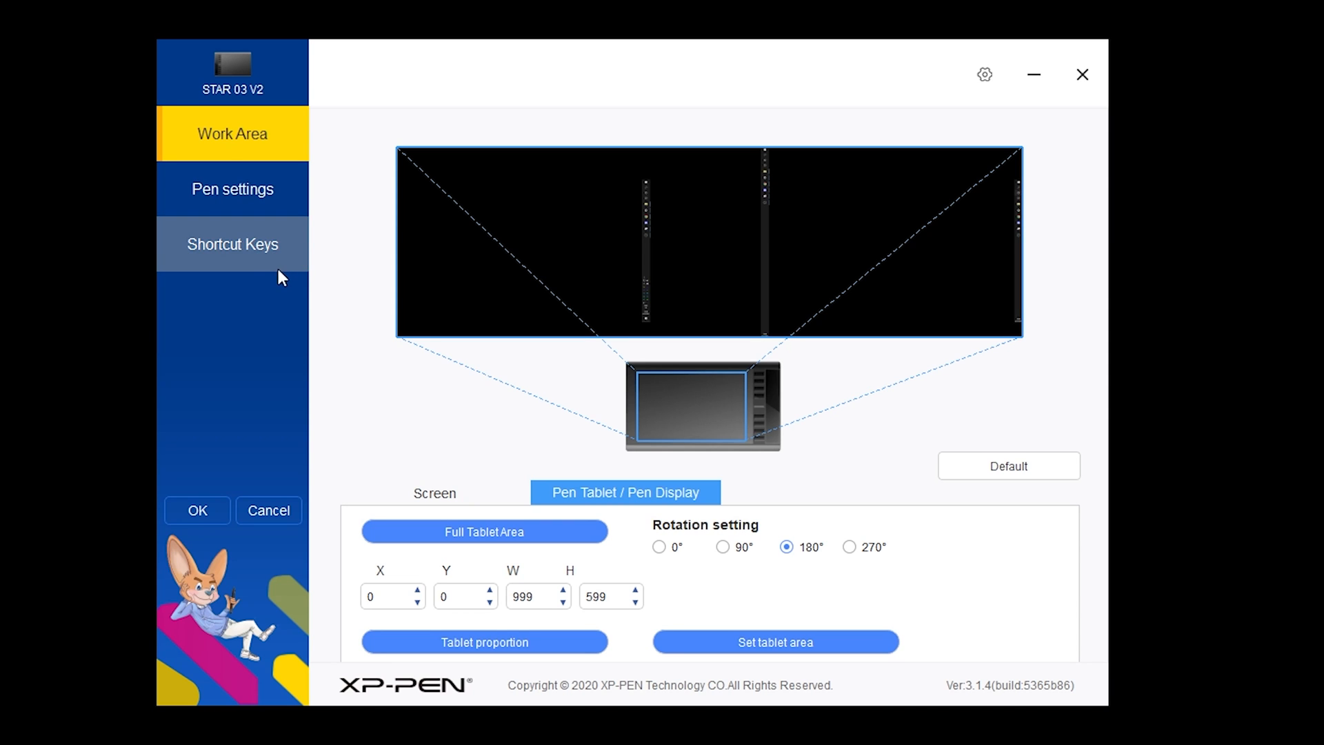
# View the K1–K8 express key assignments, then bring up the Windows Start menu.
pyautogui.click(232, 244)
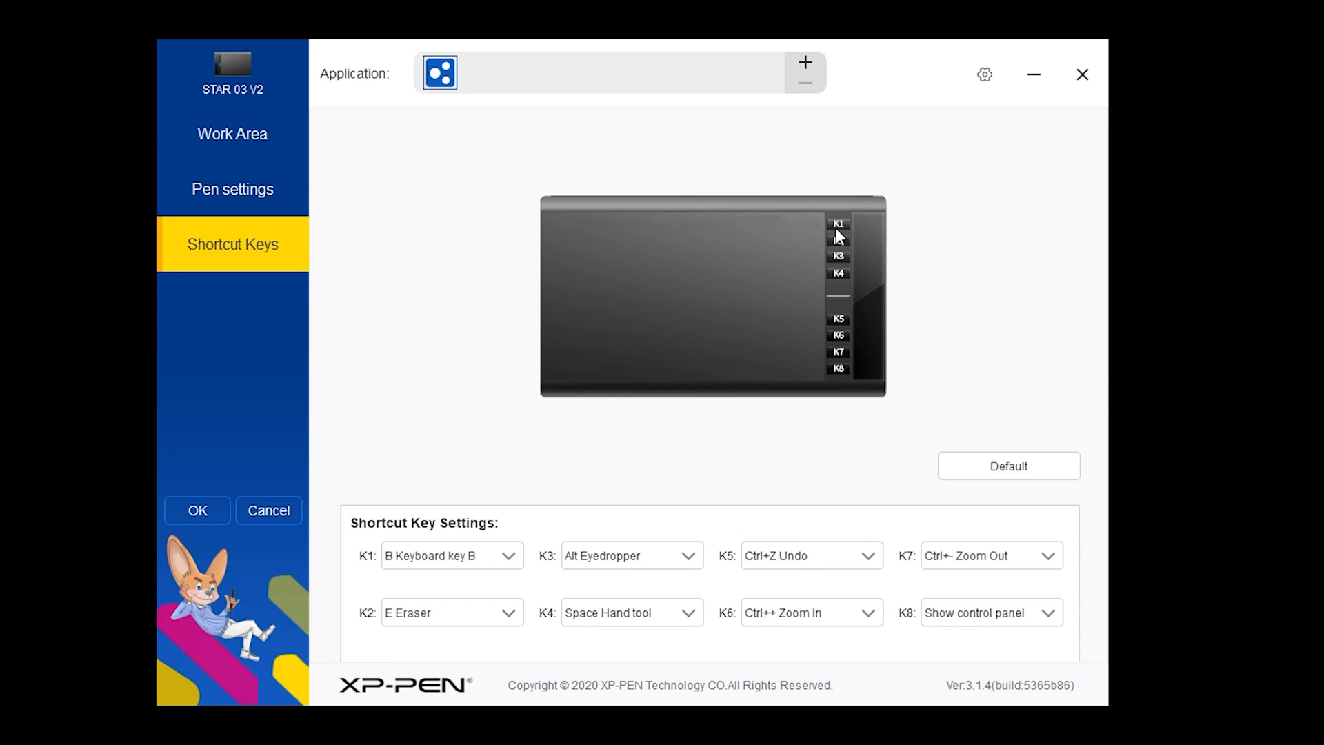
pyautogui.moveTo(800, 396)
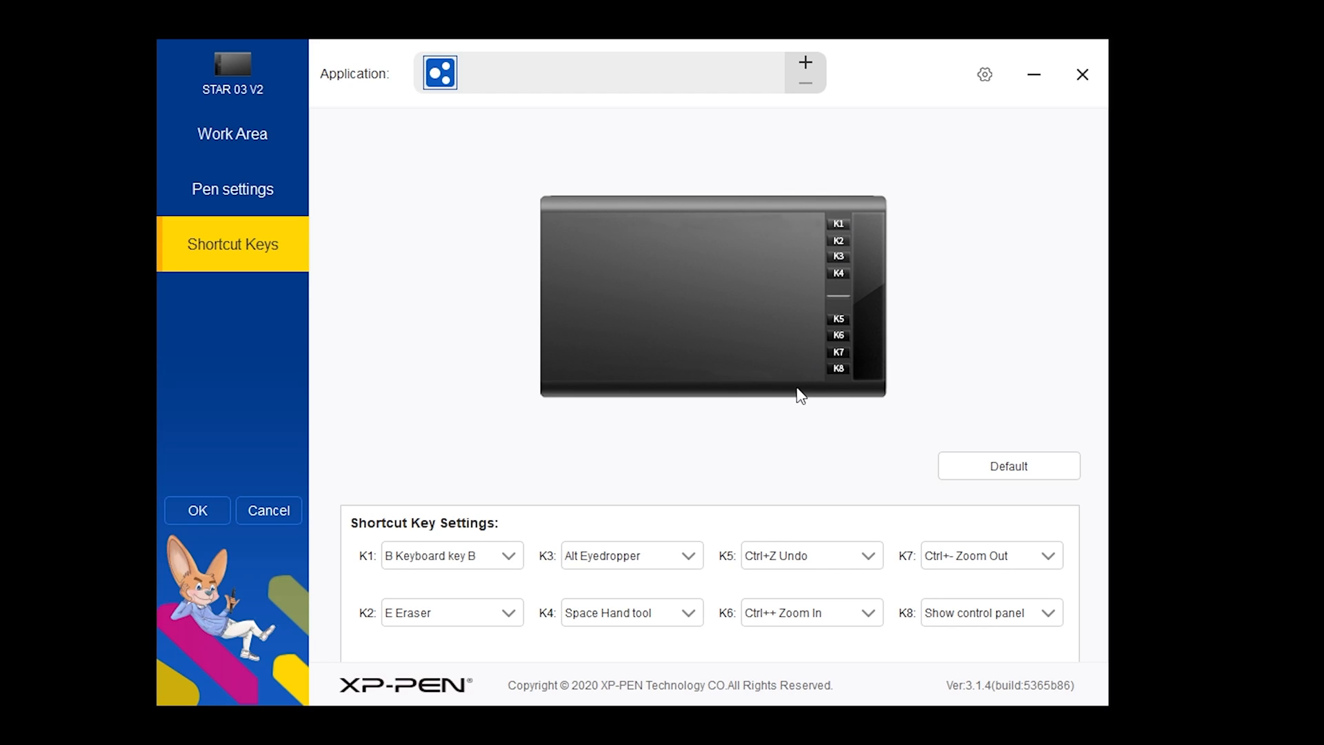
pyautogui.moveTo(510, 561)
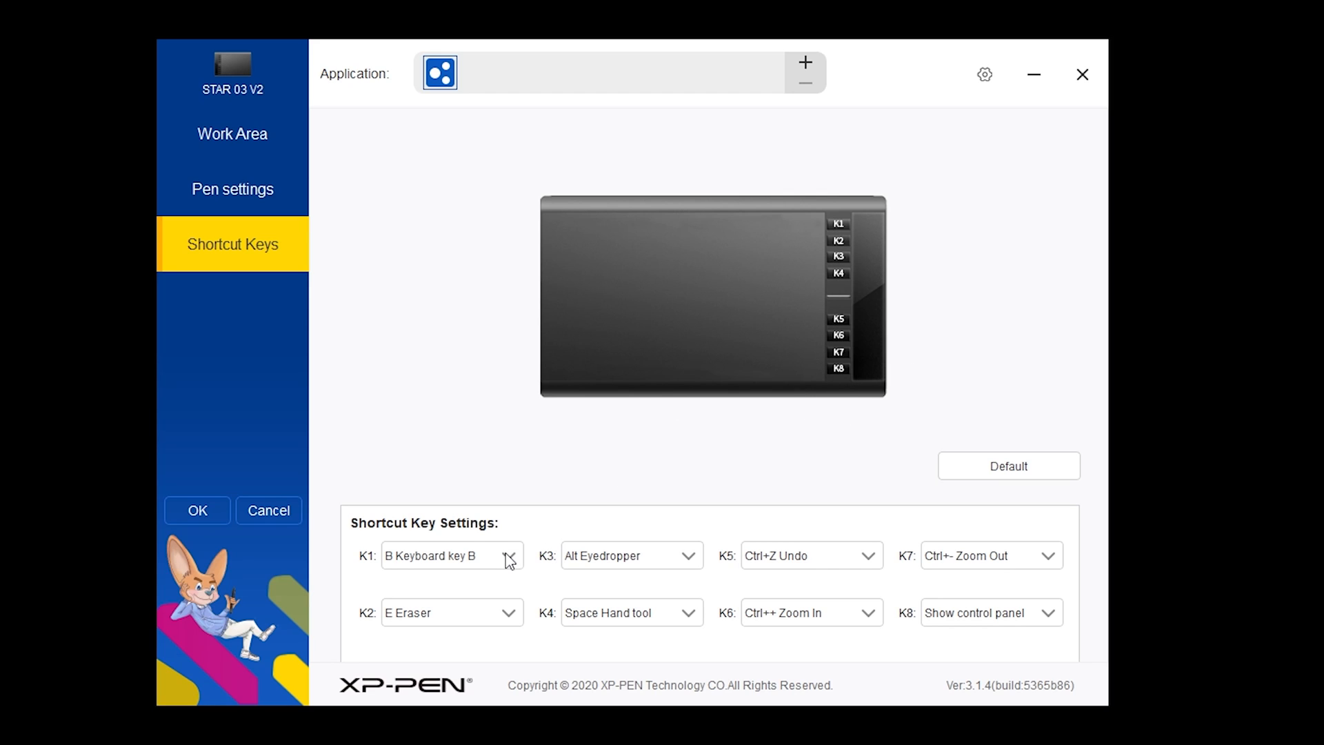
pyautogui.moveTo(538, 571)
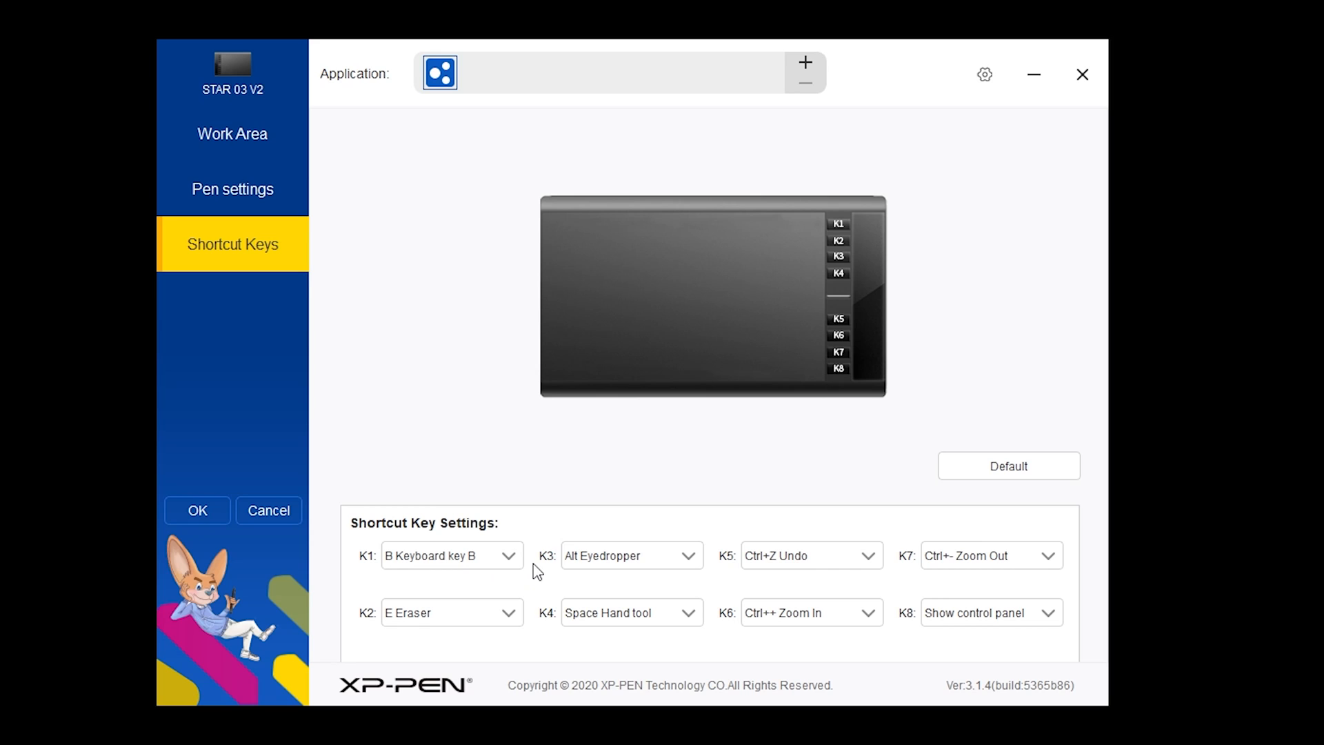
pyautogui.moveTo(960, 571)
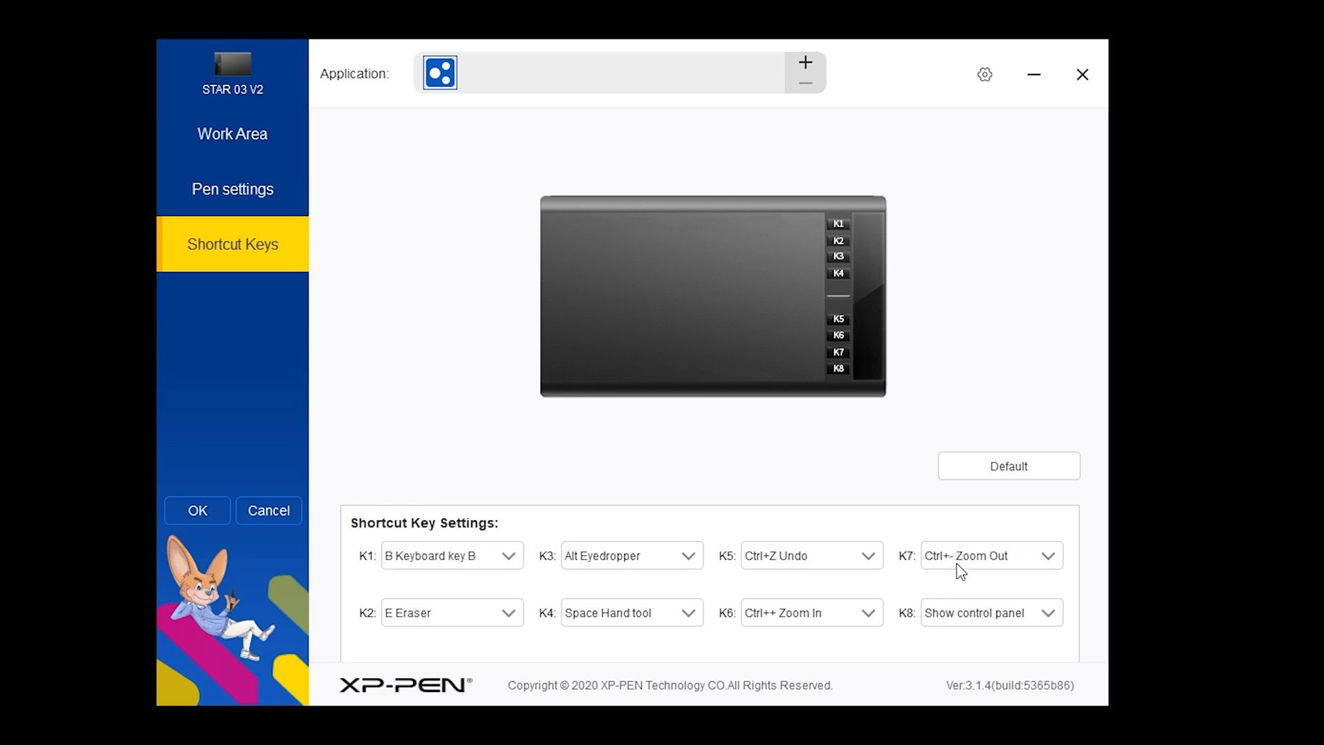
pyautogui.moveTo(1092, 254)
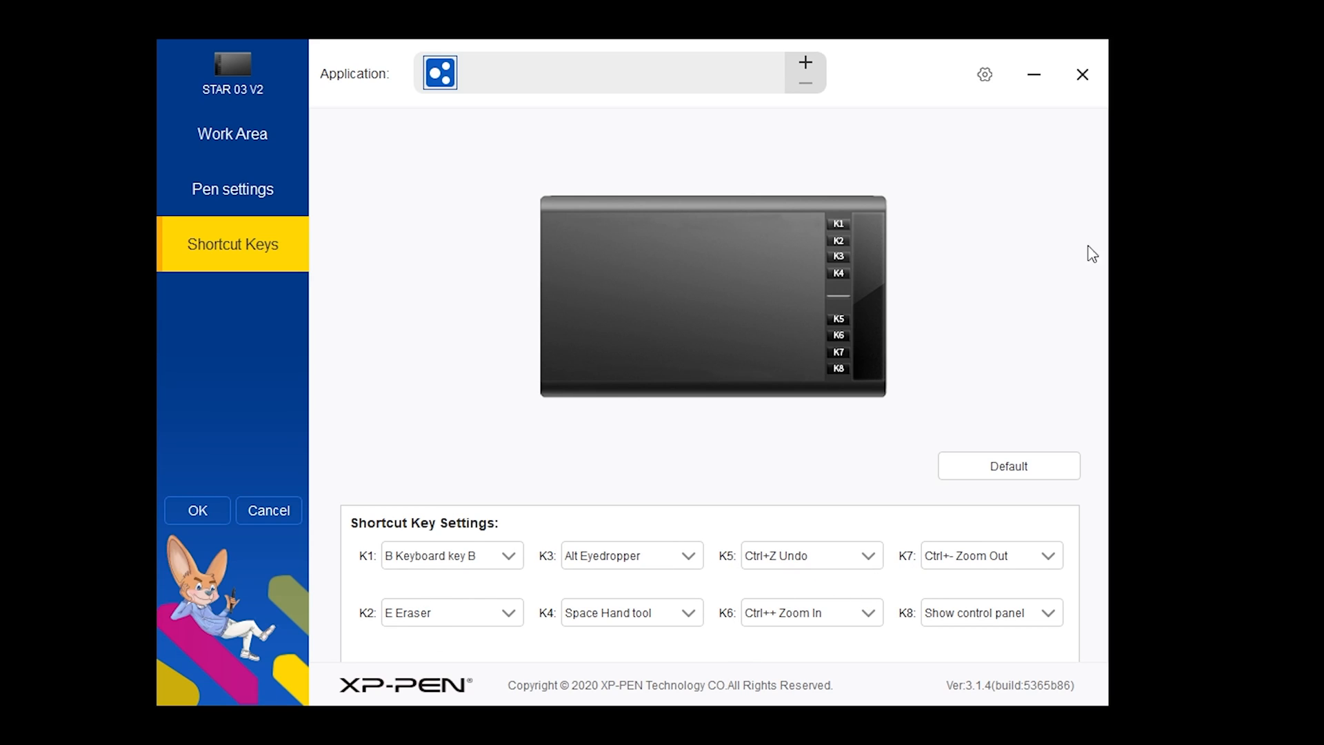
pyautogui.click(803, 62)
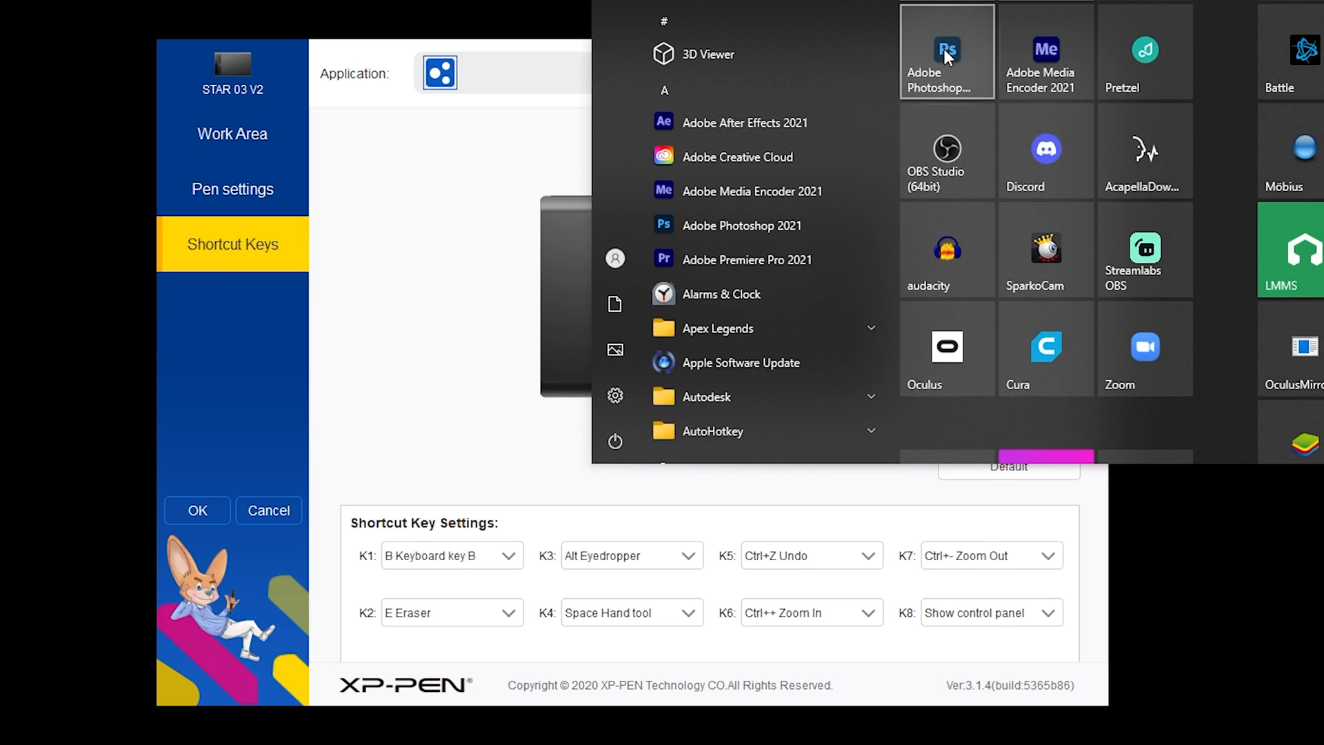
# Launch Adobe Photoshop 2021 and draw pressure-varying black brush strokes on a new canvas.
pyautogui.click(946, 51)
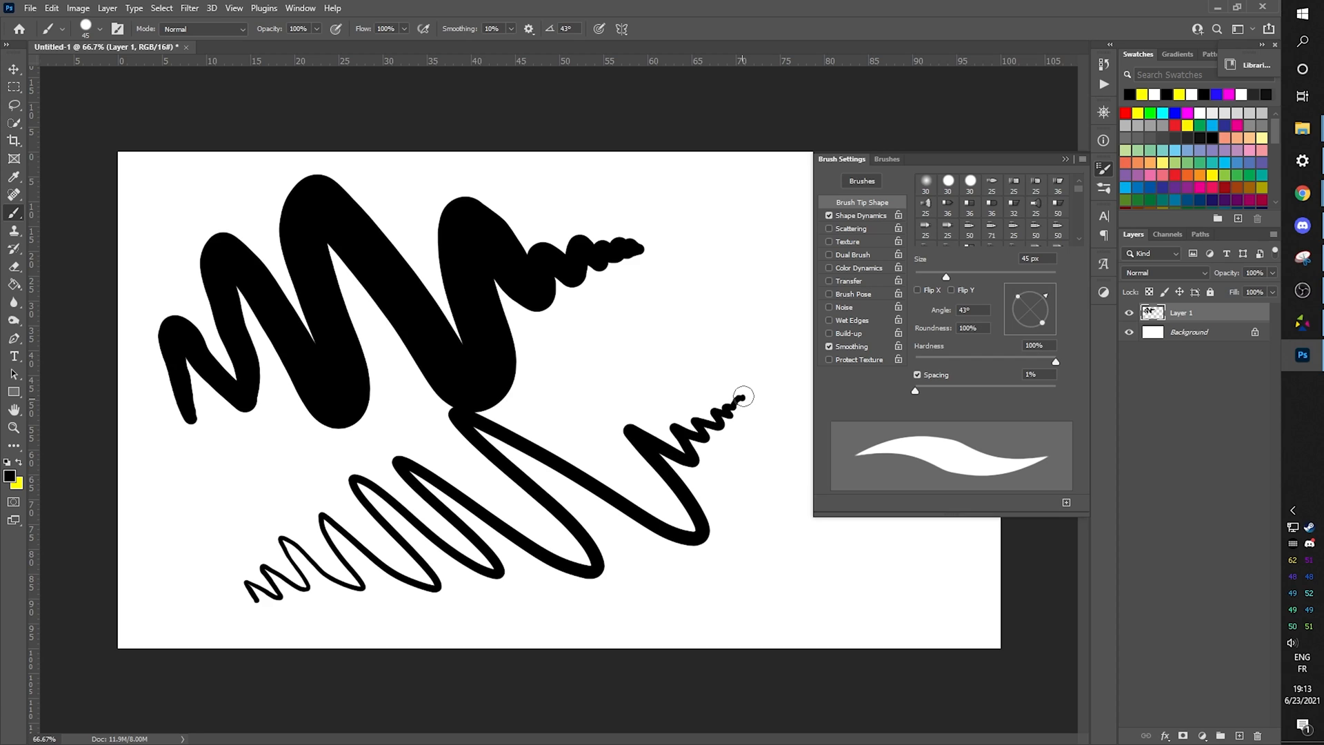
pyautogui.moveTo(728, 361)
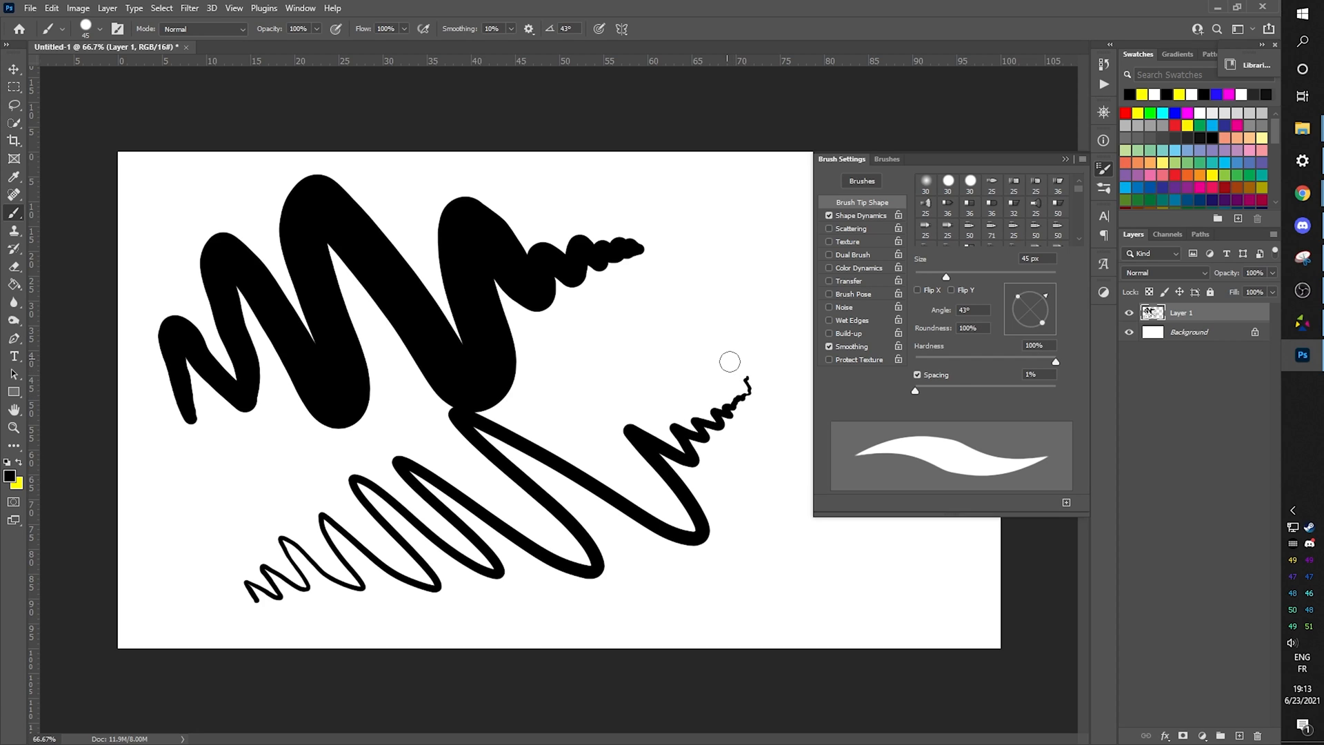